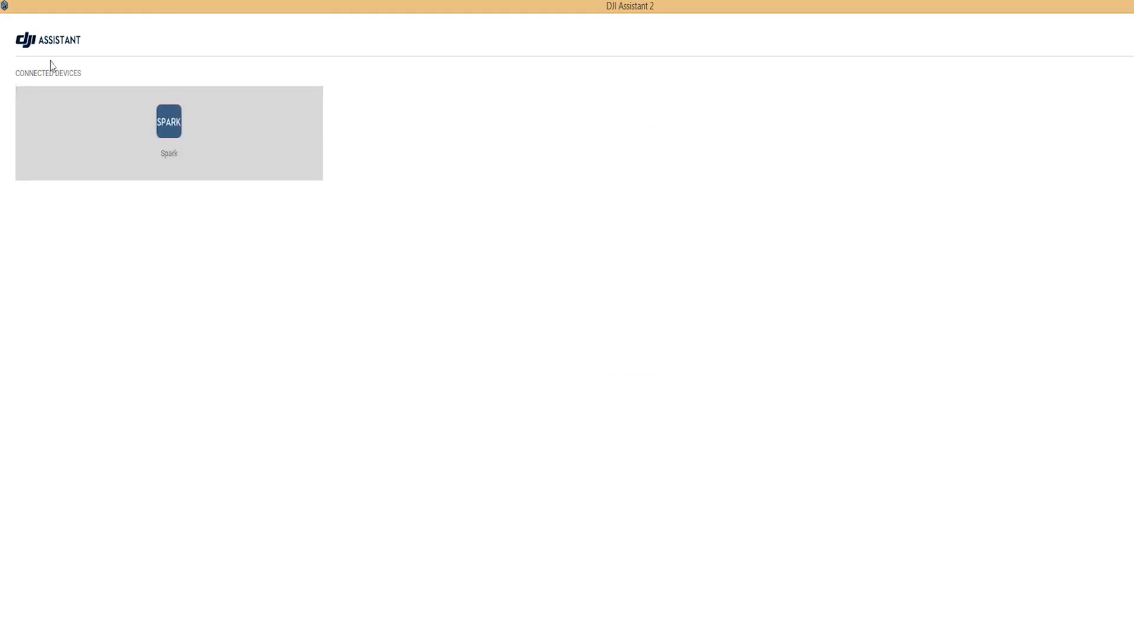
Leave DJI Assistant 2's Connected Devices view and bring up the Google homepage in the browser
left_click(169, 120)
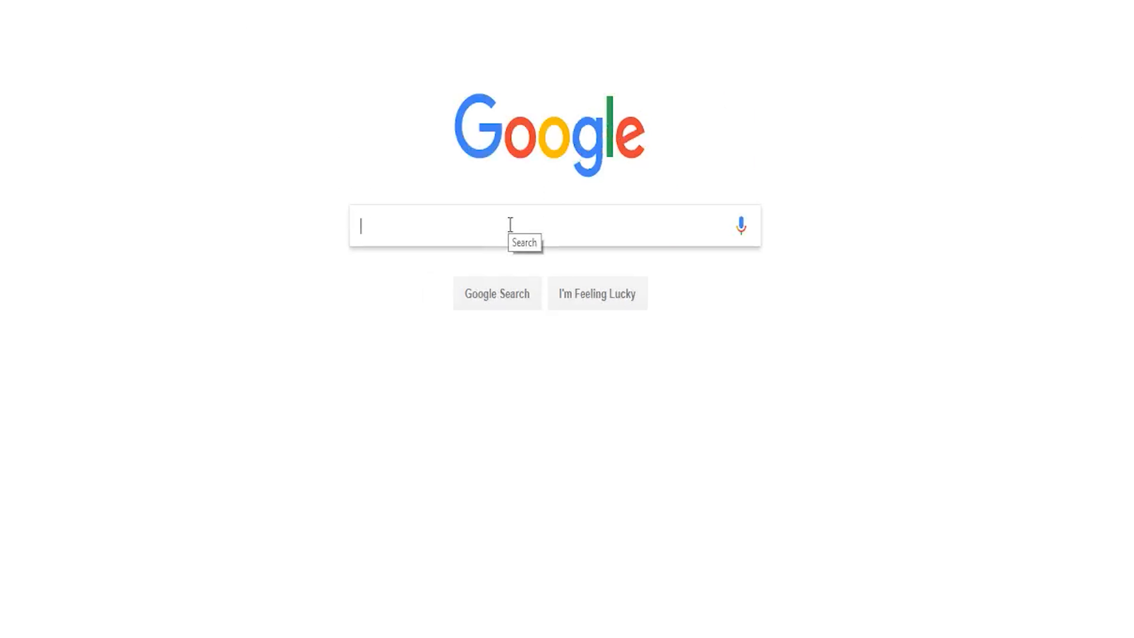
Search Google for 'dji assistant 2 for spark'
type("DJI Assistane")
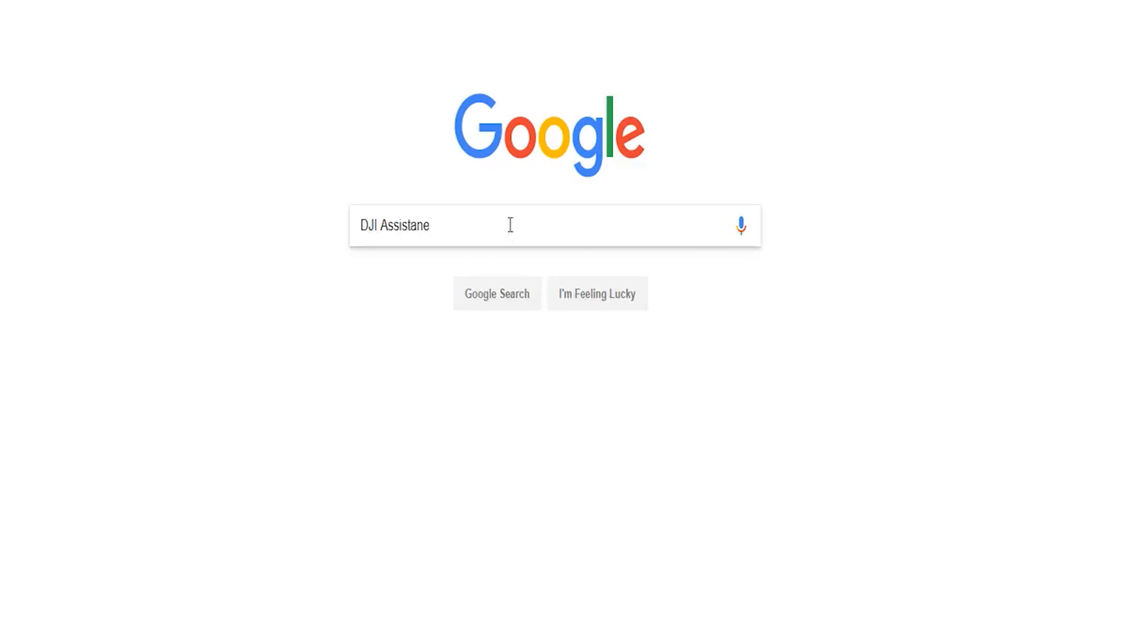
type("dji assistant 2 for spark")
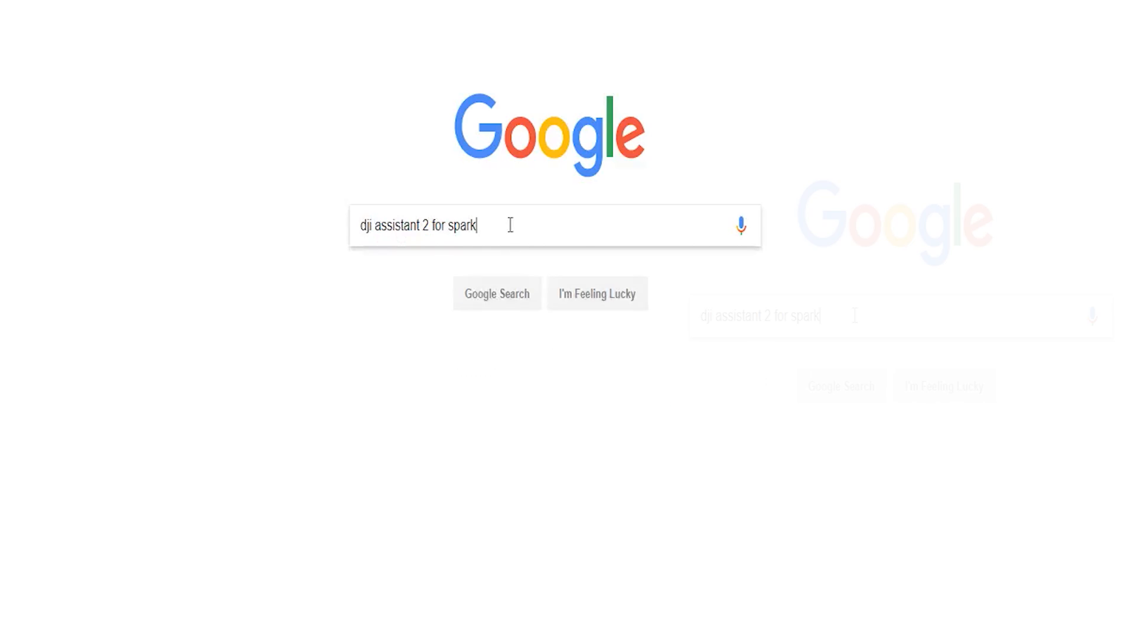
key("Return")
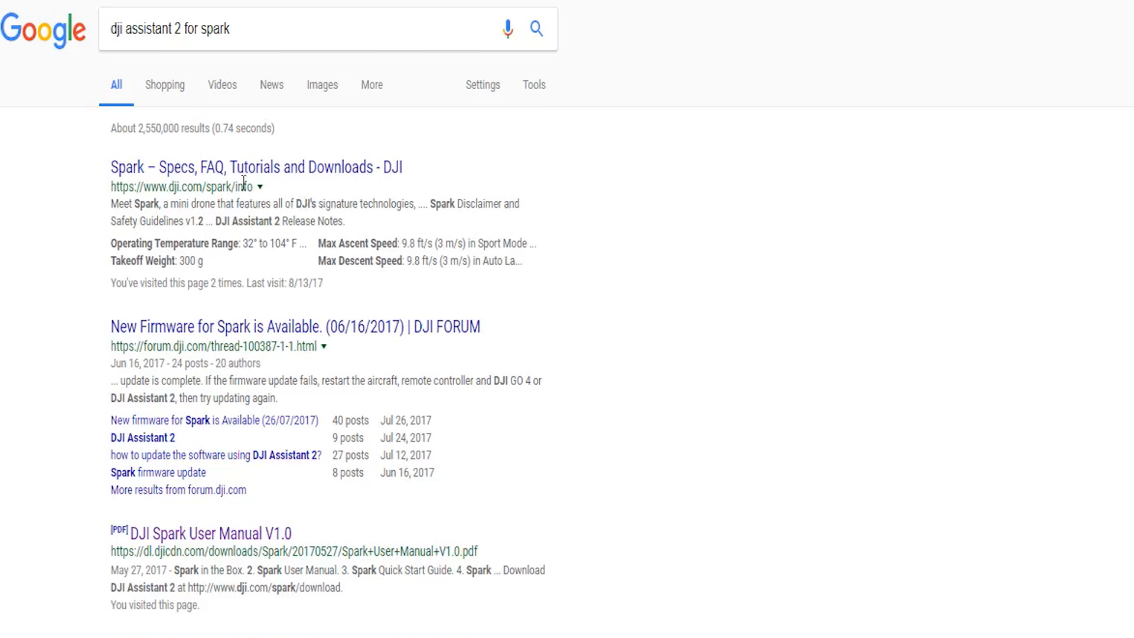
From DJI's Spark downloads page, download the Windows ZIP of DJI Assistant 2 v1.1.2
left_click(255, 167)
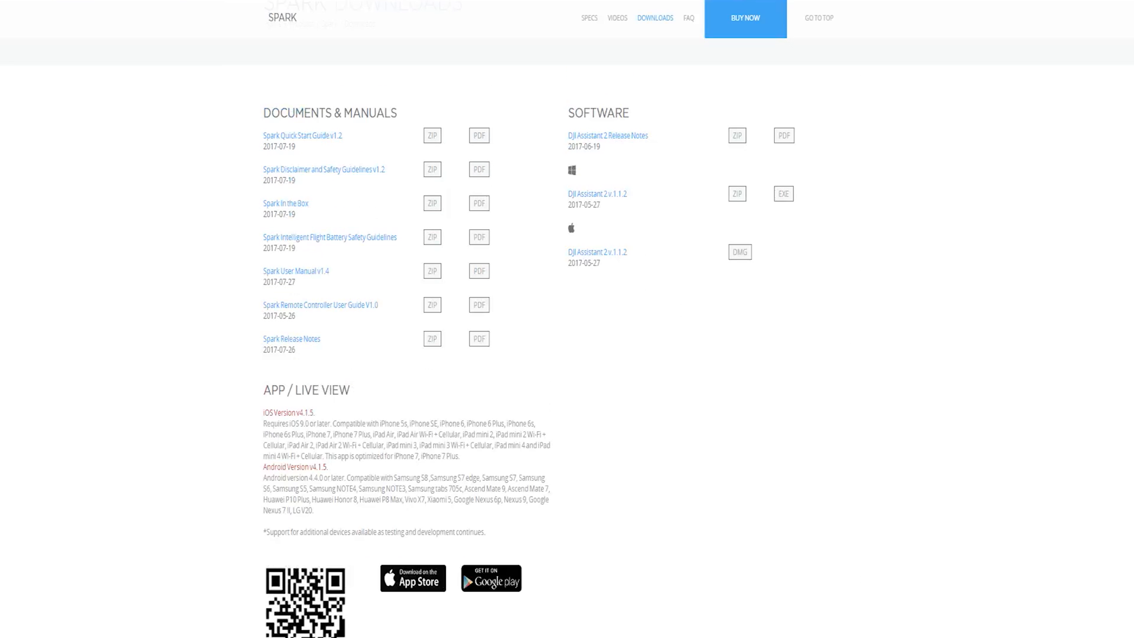
mouse_move(622, 148)
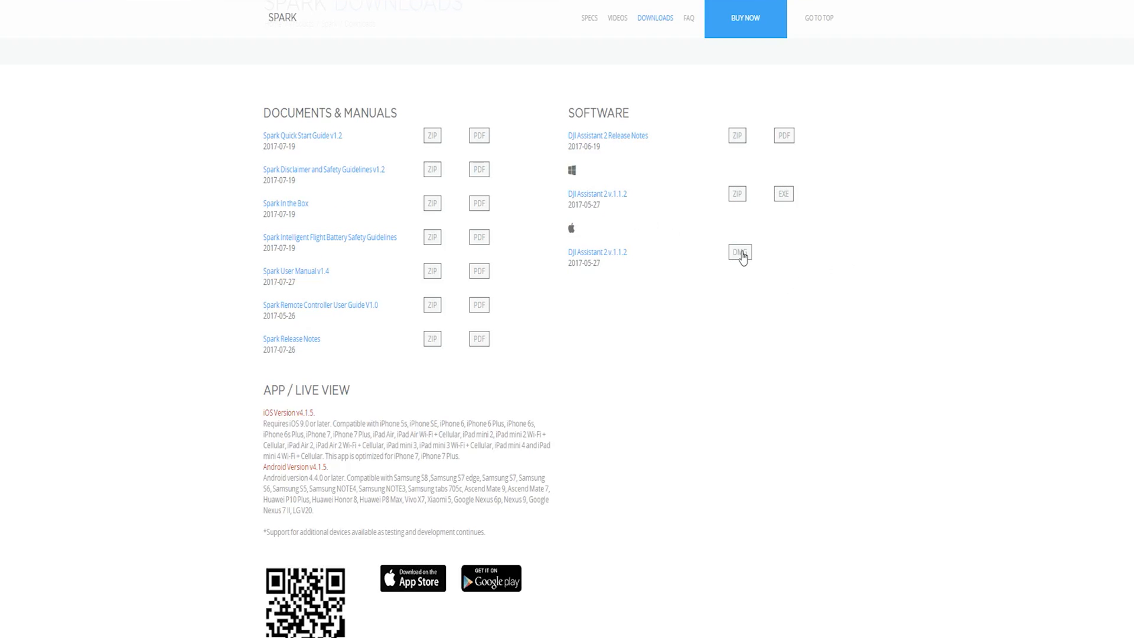
mouse_move(737, 193)
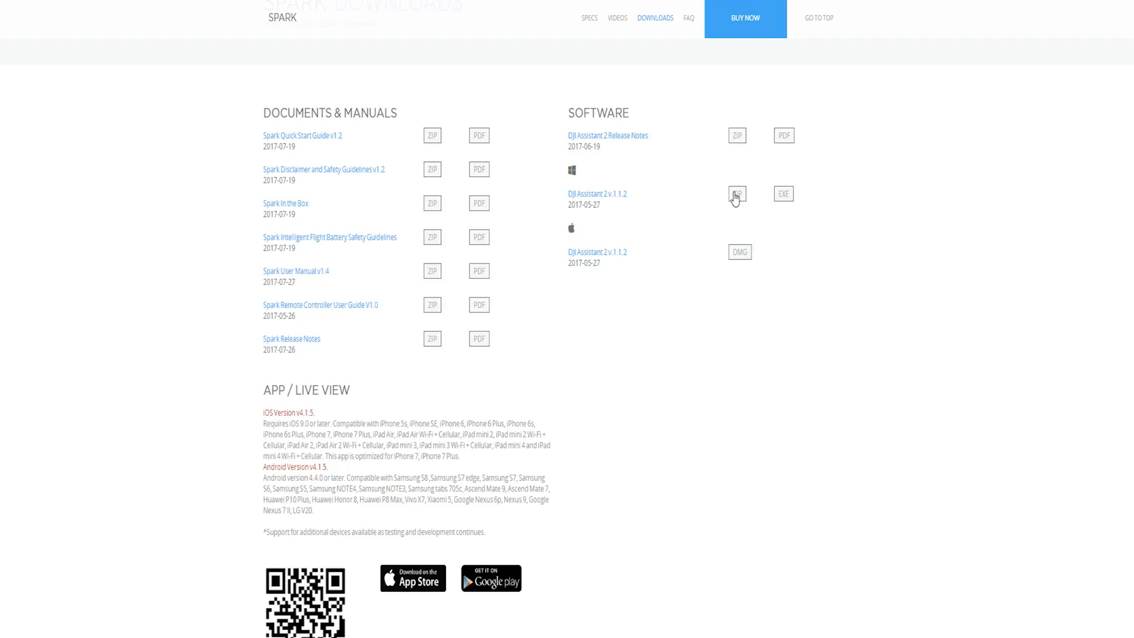
left_click(783, 193)
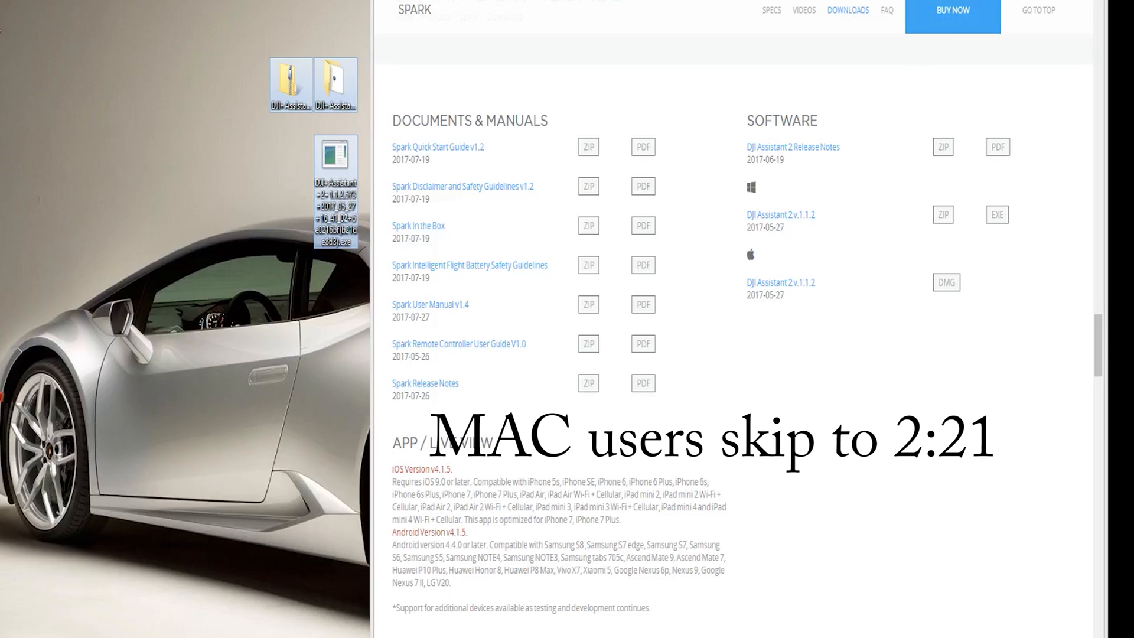
Launch the downloaded DJI Assistant 2 and go to the Spark's Firmware Update list, which fails to load
double_click(335, 174)
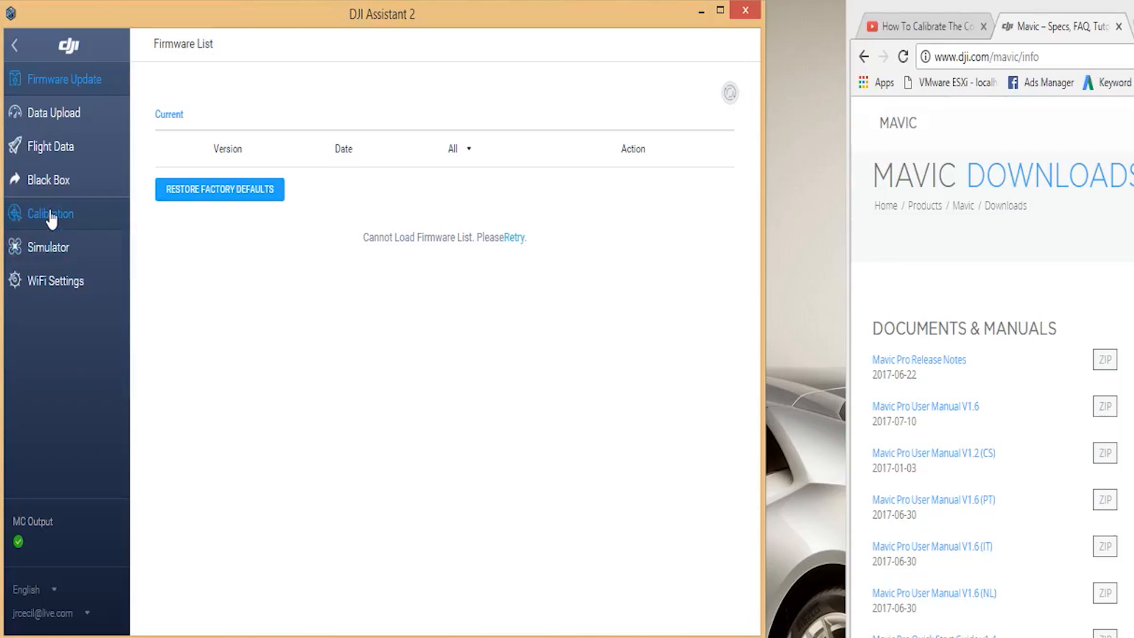
left_click(50, 214)
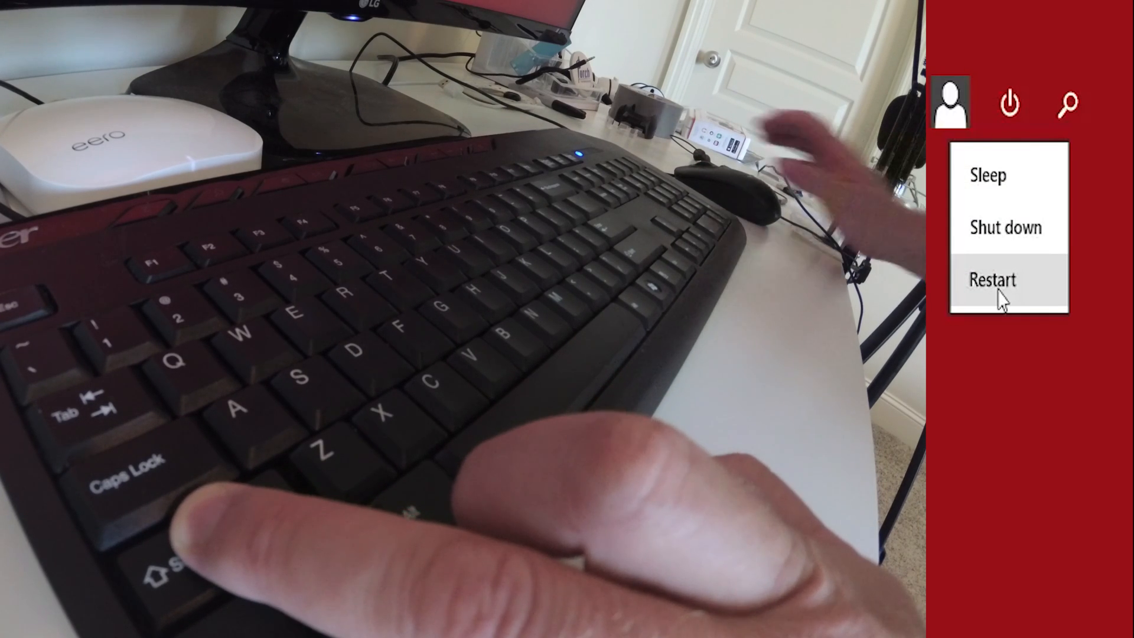
Restart into Windows recovery and choose Troubleshoot > Advanced options > Startup Settings > Restart
left_click(992, 282)
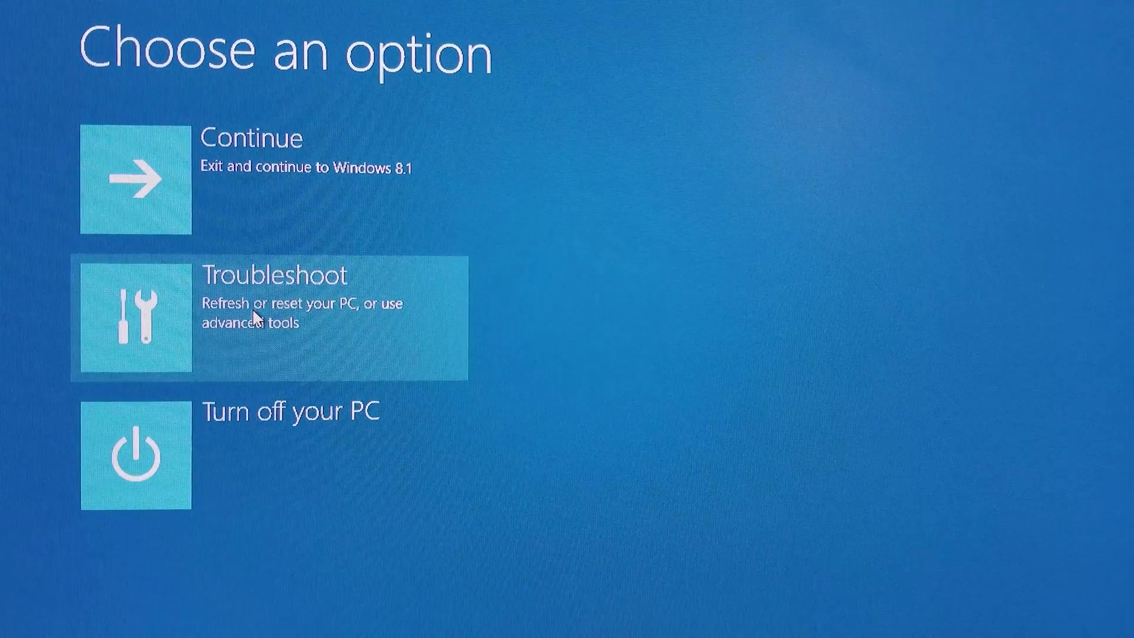
left_click(273, 317)
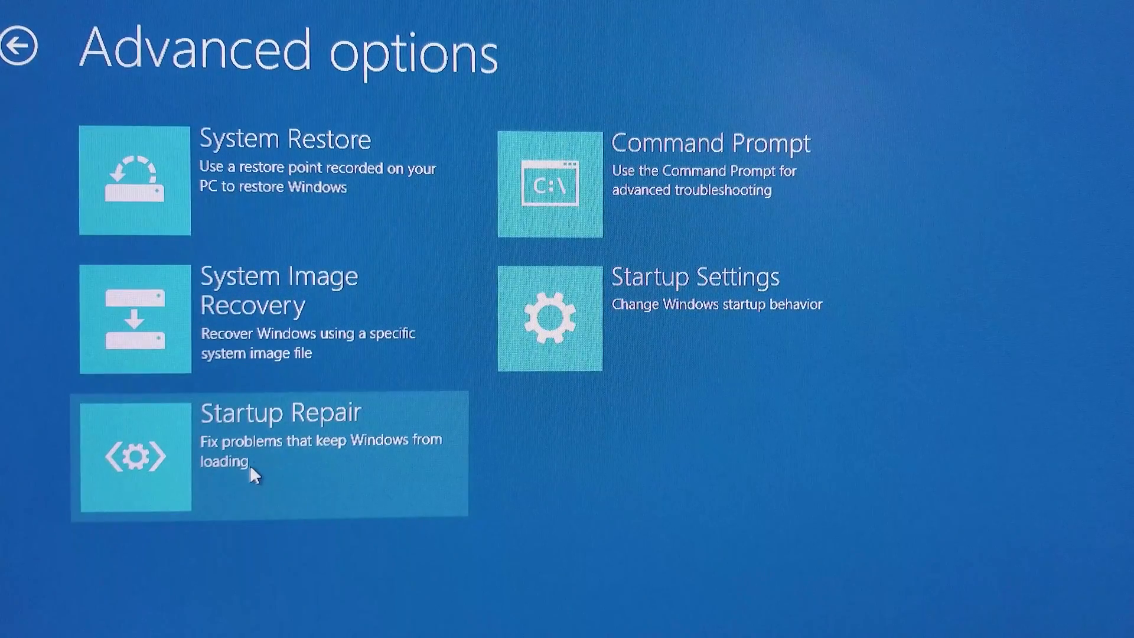
mouse_move(684, 326)
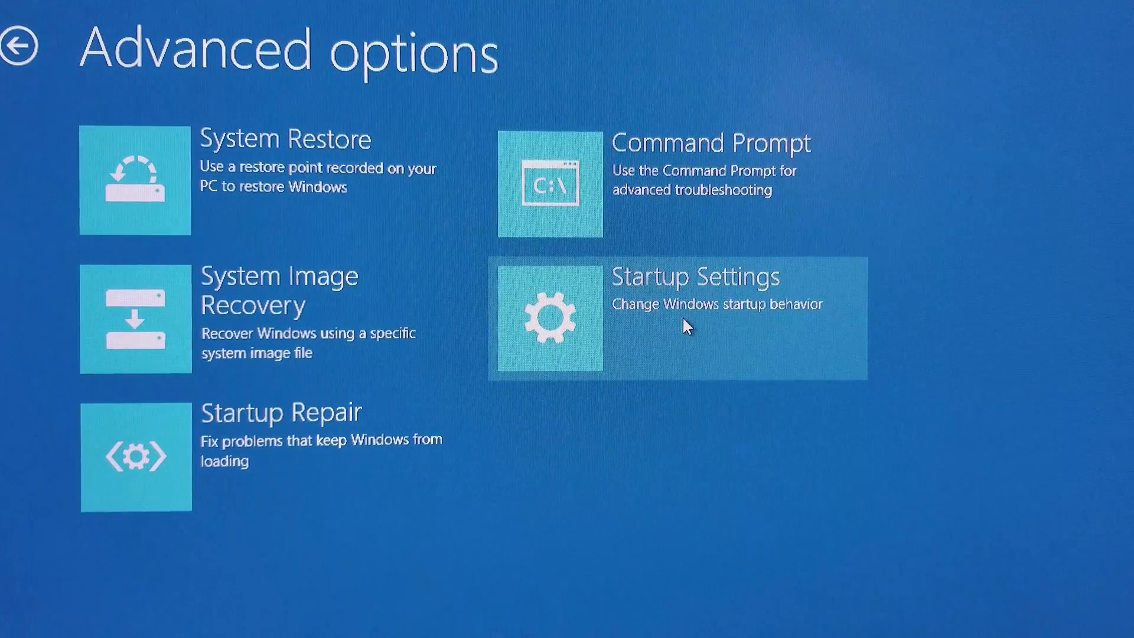
left_click(673, 319)
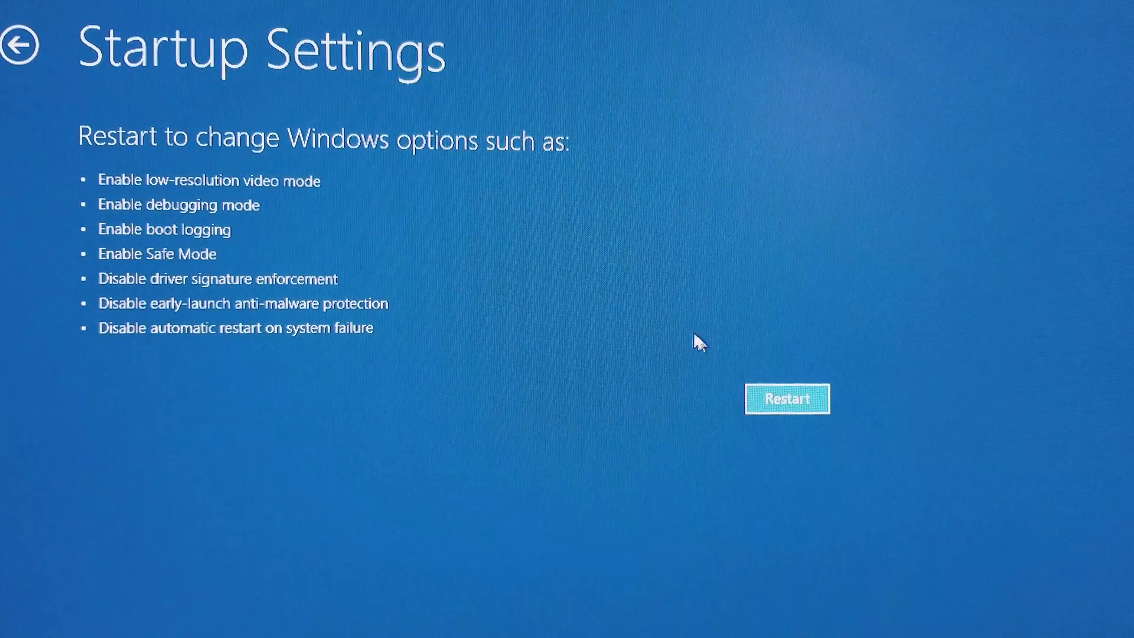
left_click(786, 398)
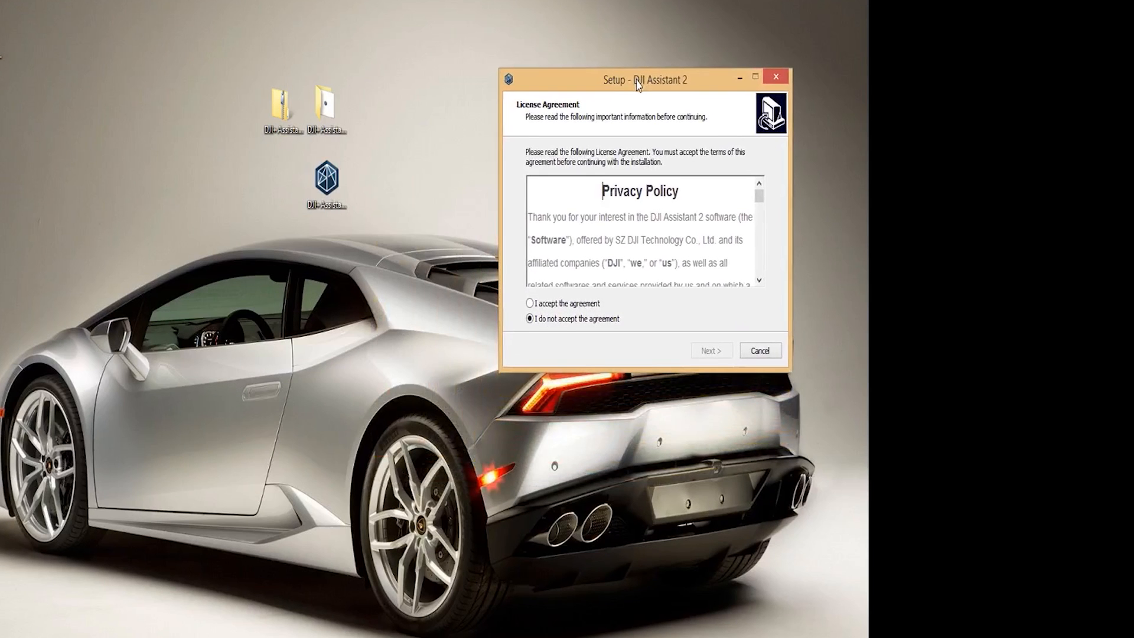
Accept the license, keep only the desktop shortcut, and install DJI Assistant 2
left_click(530, 304)
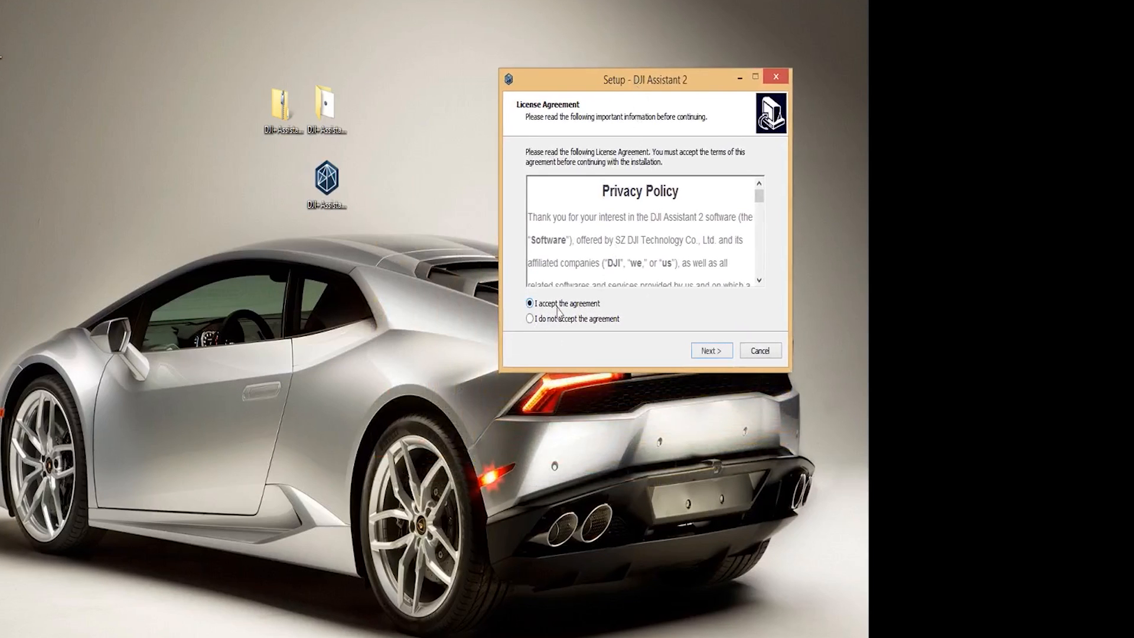
scroll("down", 3)
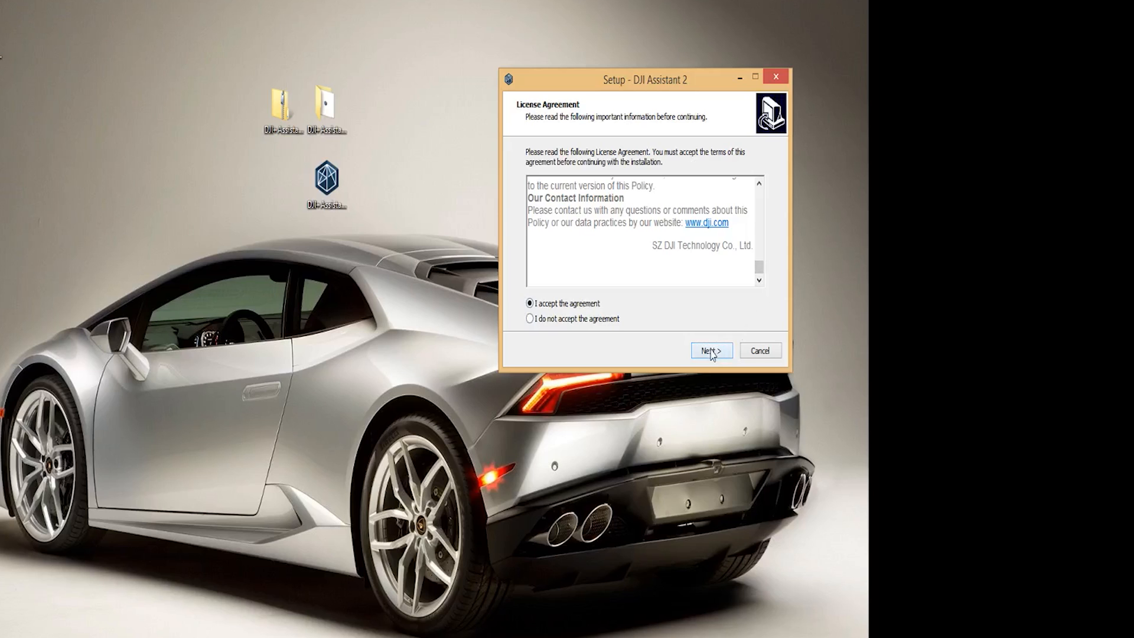
left_click(710, 350)
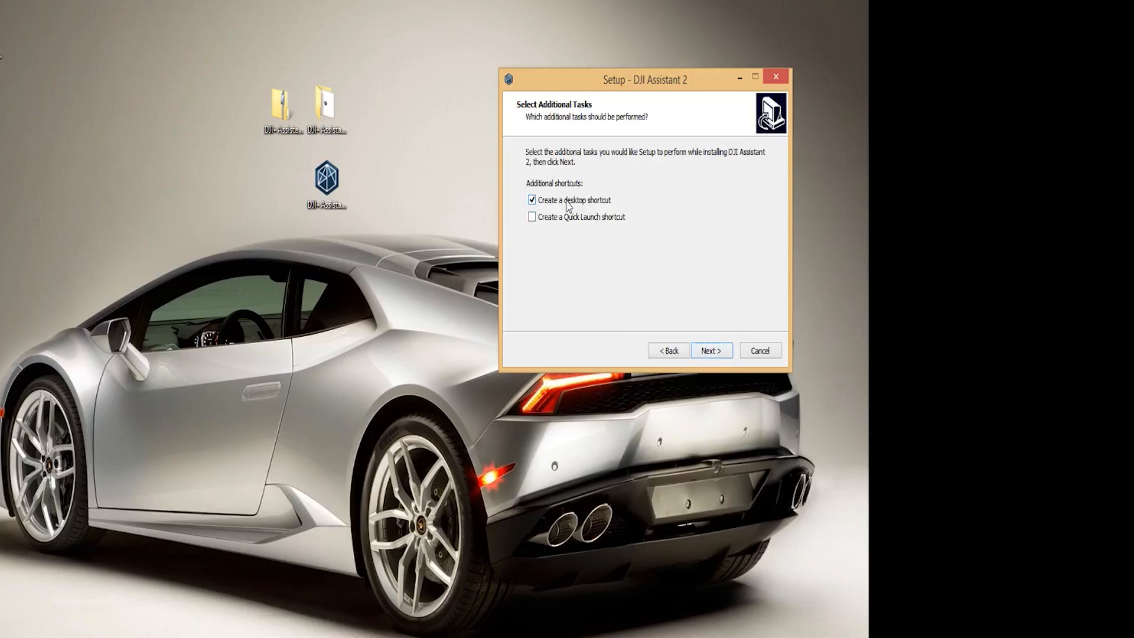
mouse_move(572, 237)
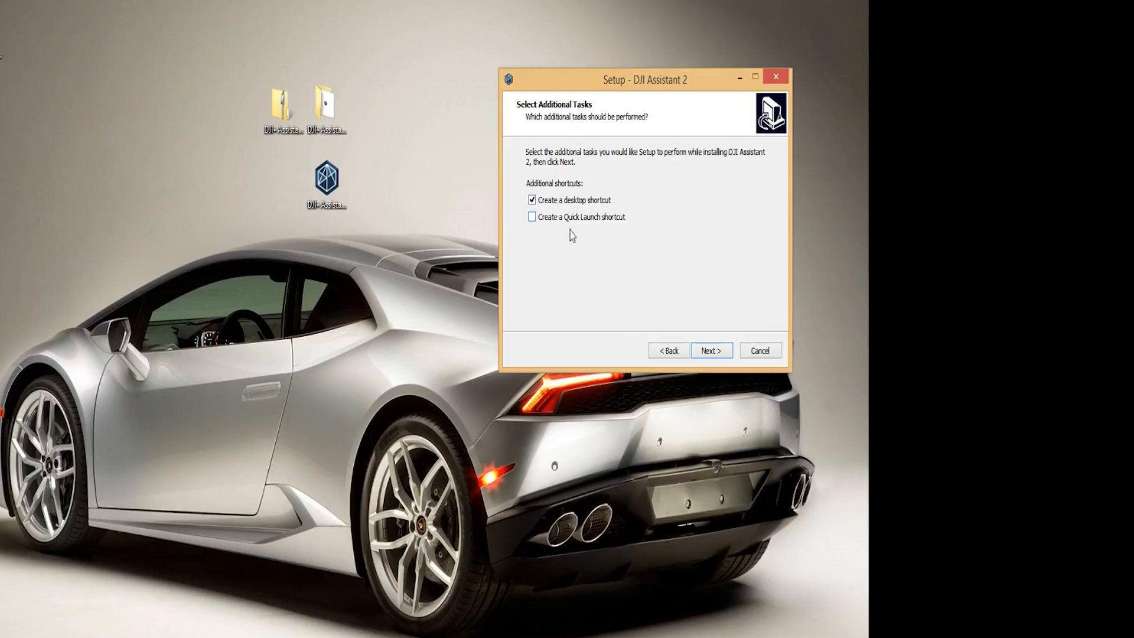
left_click(710, 350)
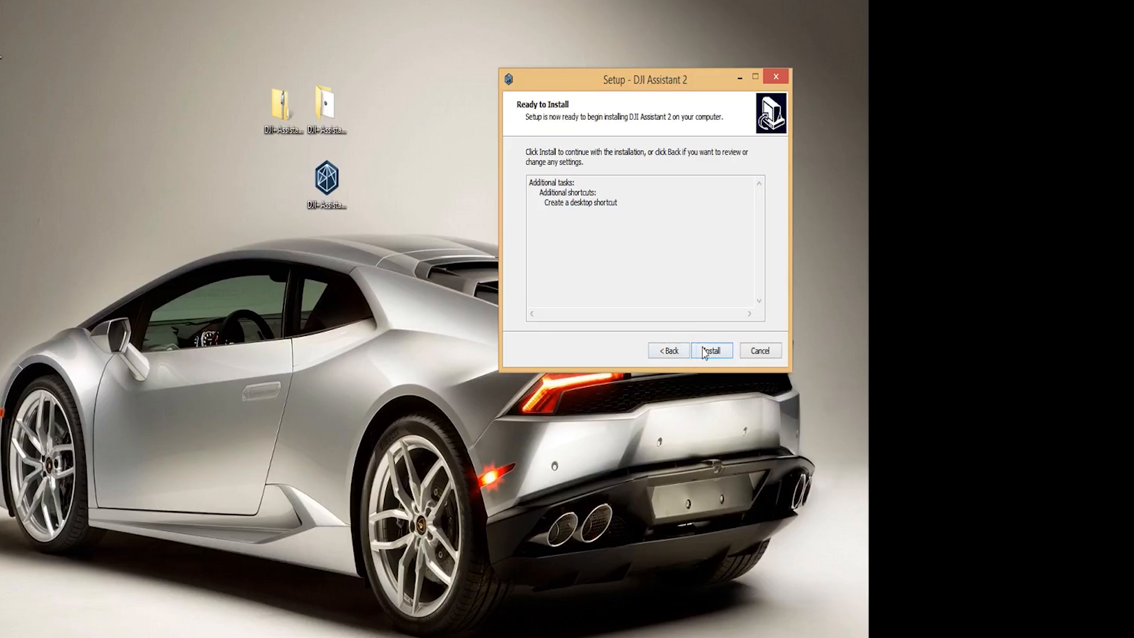
left_click(712, 350)
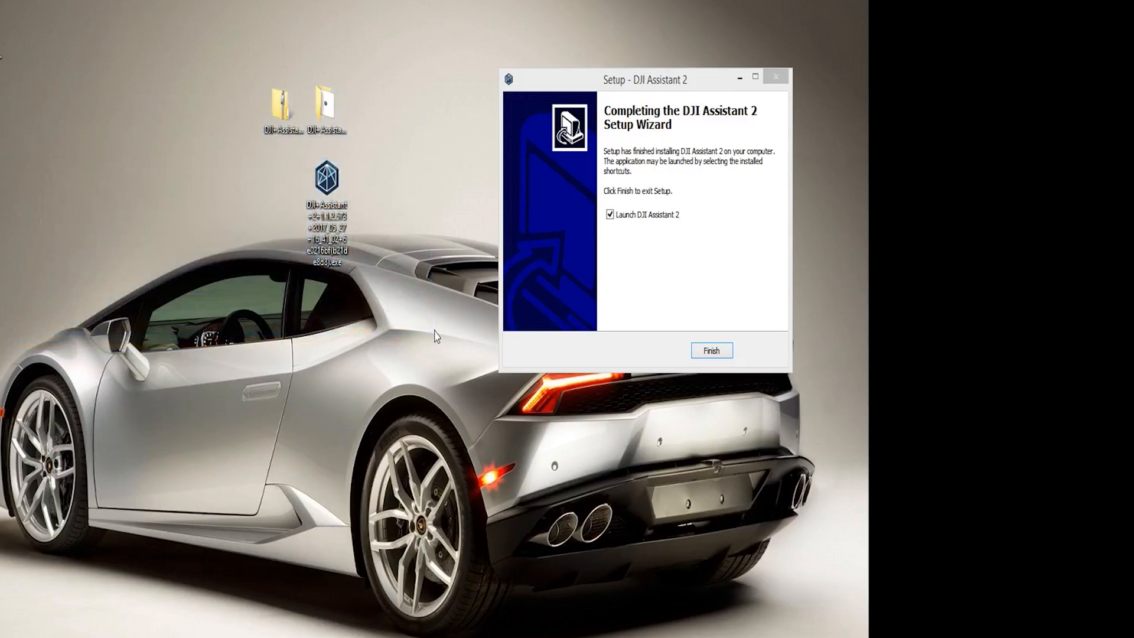
mouse_move(785, 293)
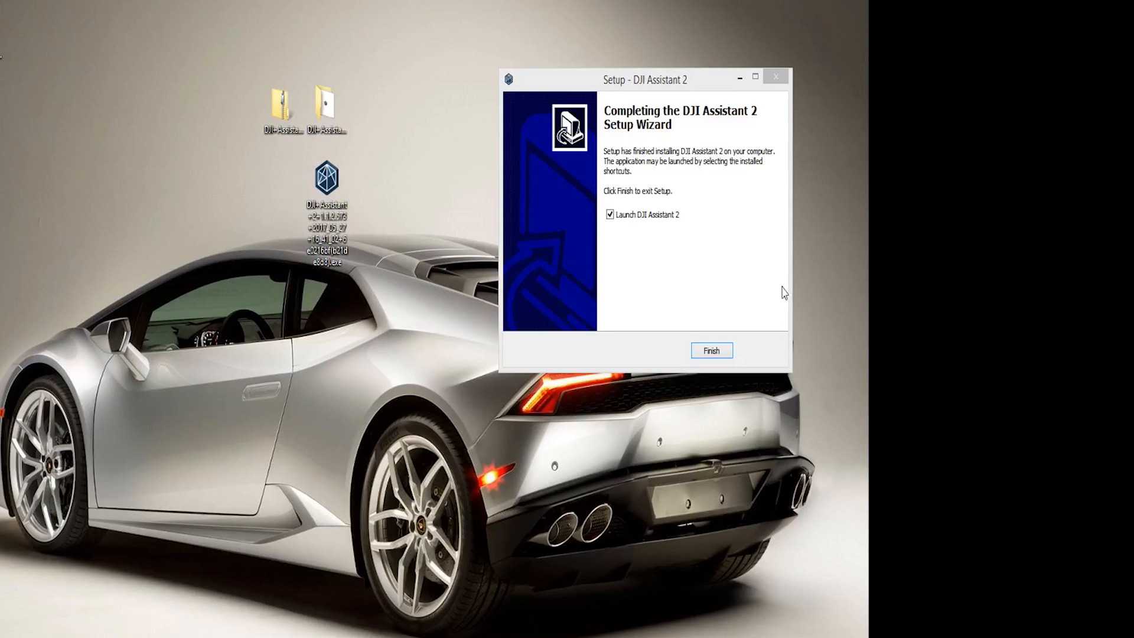
Finish setup with Launch DJI Assistant 2 checked so the app starts and lists the Spark
left_click(712, 351)
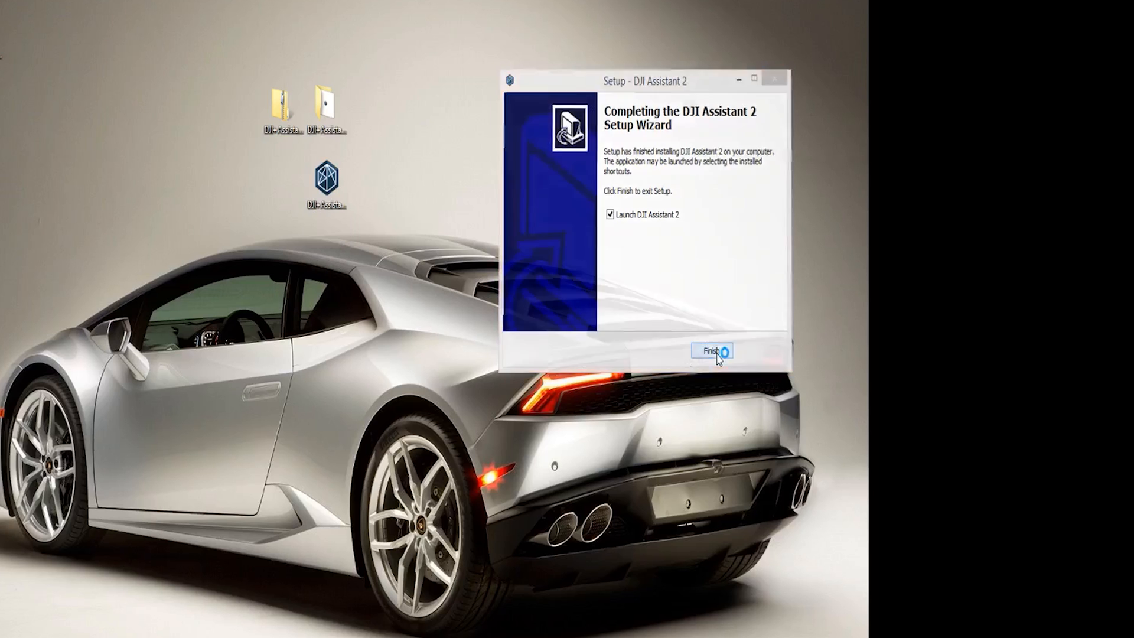
left_click(712, 352)
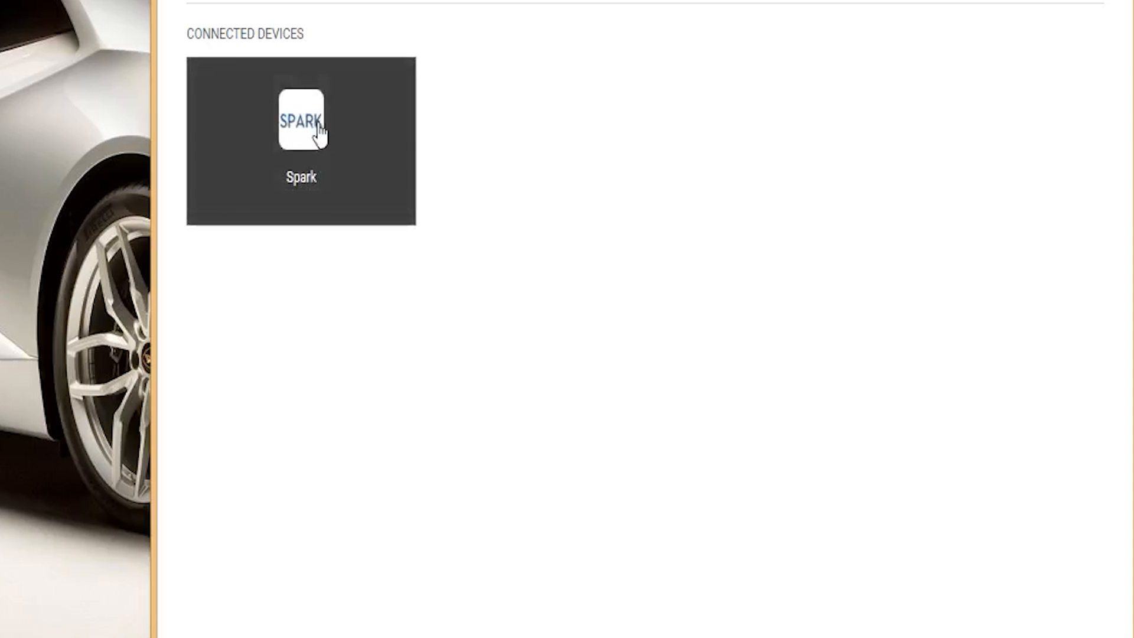
Select the Spark tile to show its firmware list with V01.00.0500 current
left_click(302, 119)
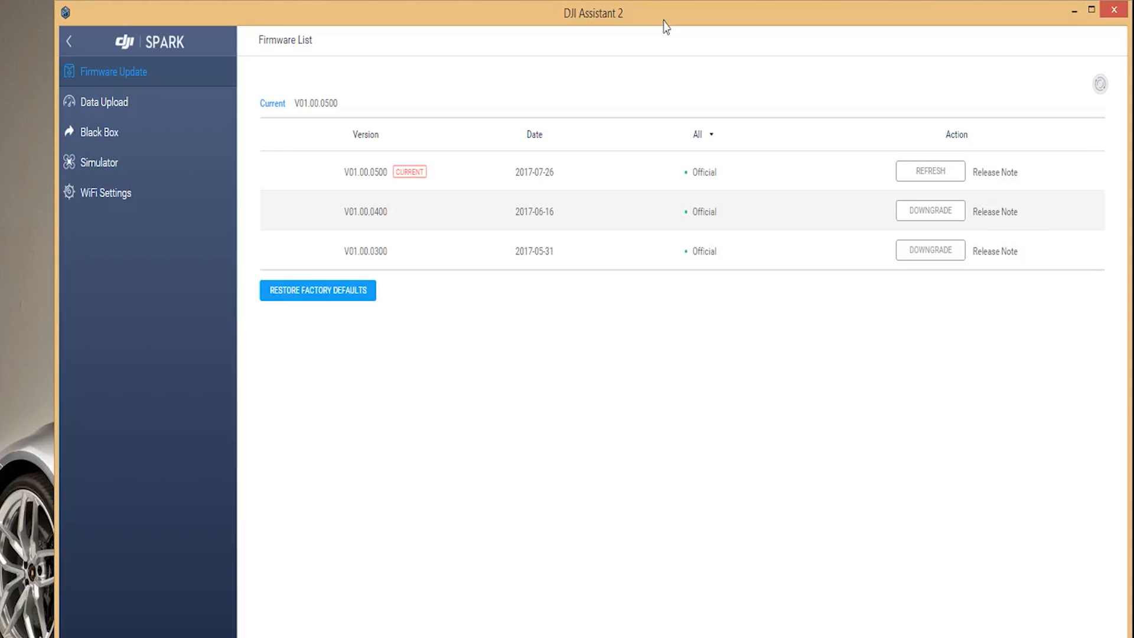
mouse_move(436, 176)
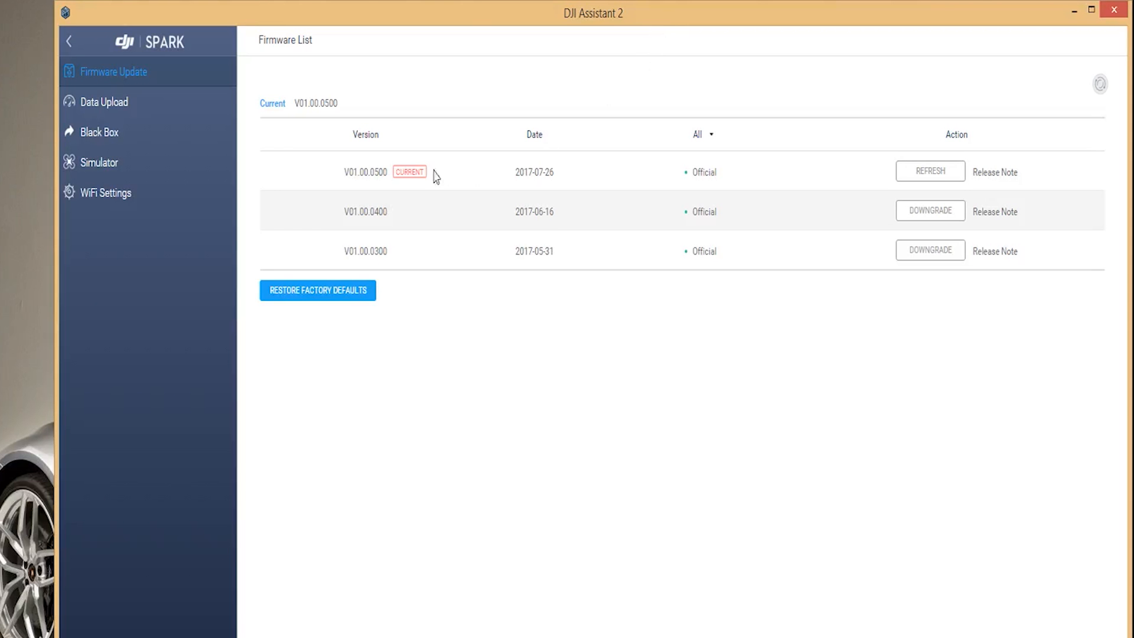
mouse_move(365, 204)
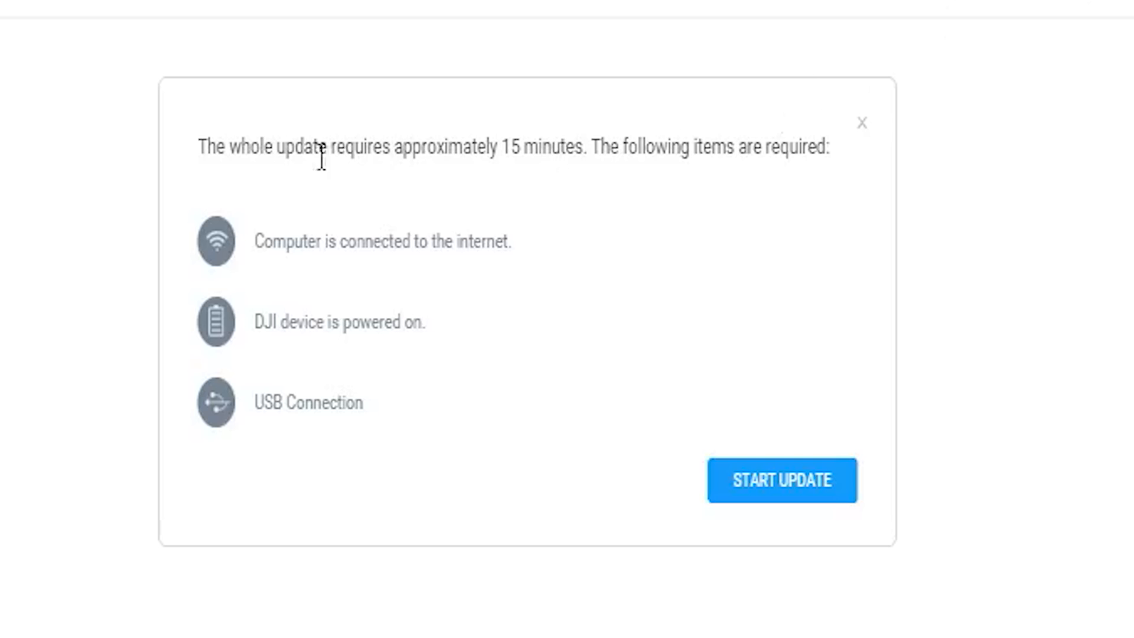
mouse_move(687, 149)
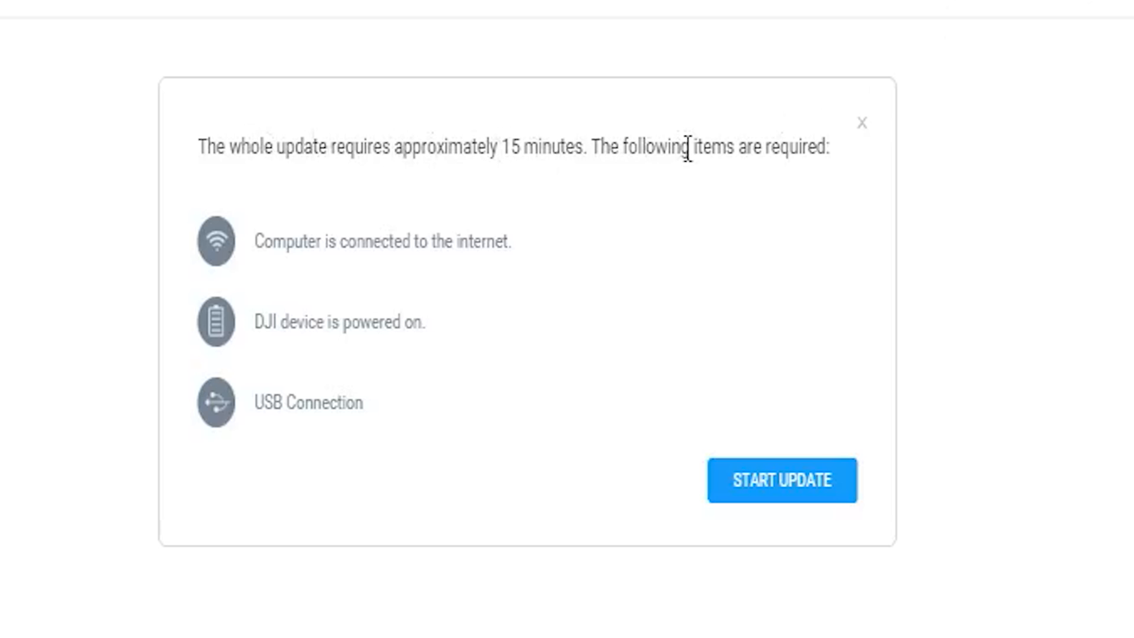
mouse_move(832, 150)
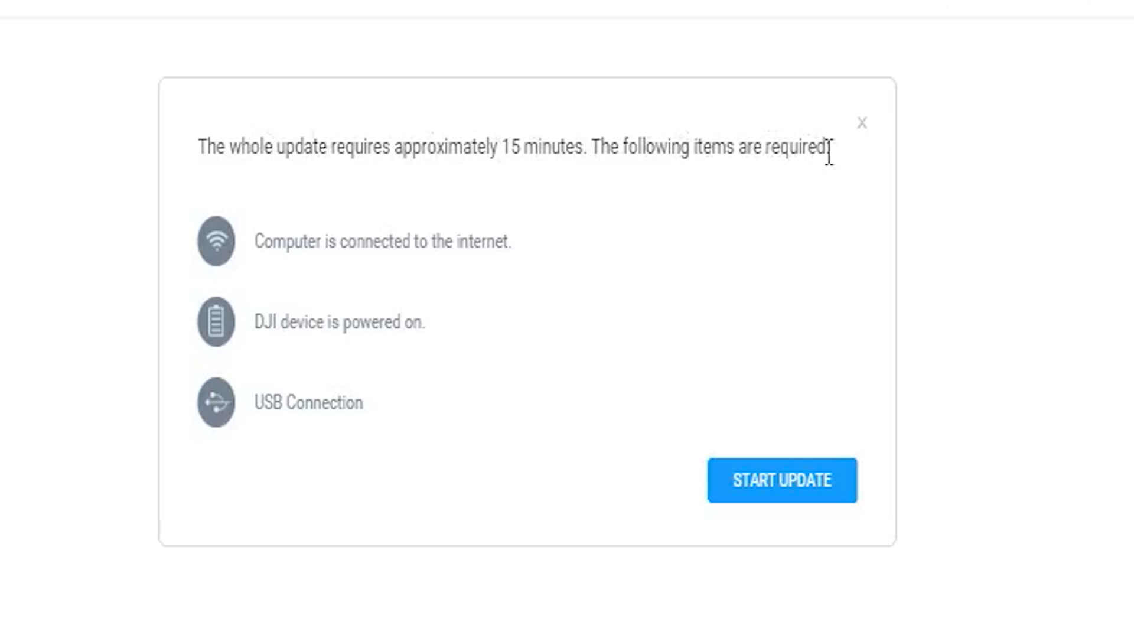
mouse_move(387, 323)
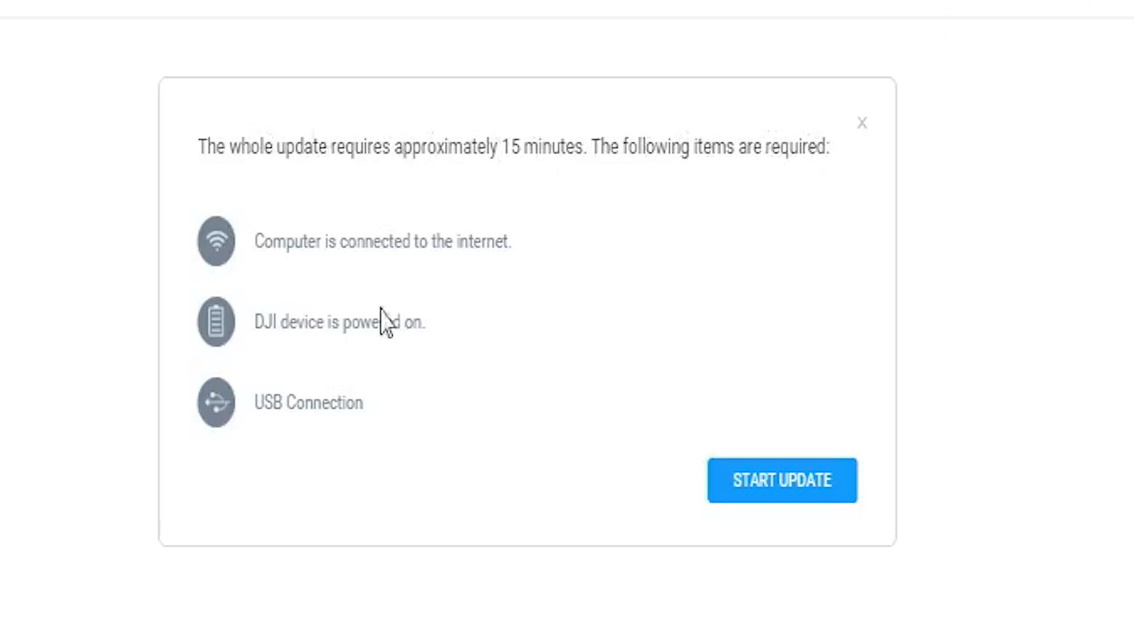
mouse_move(259, 266)
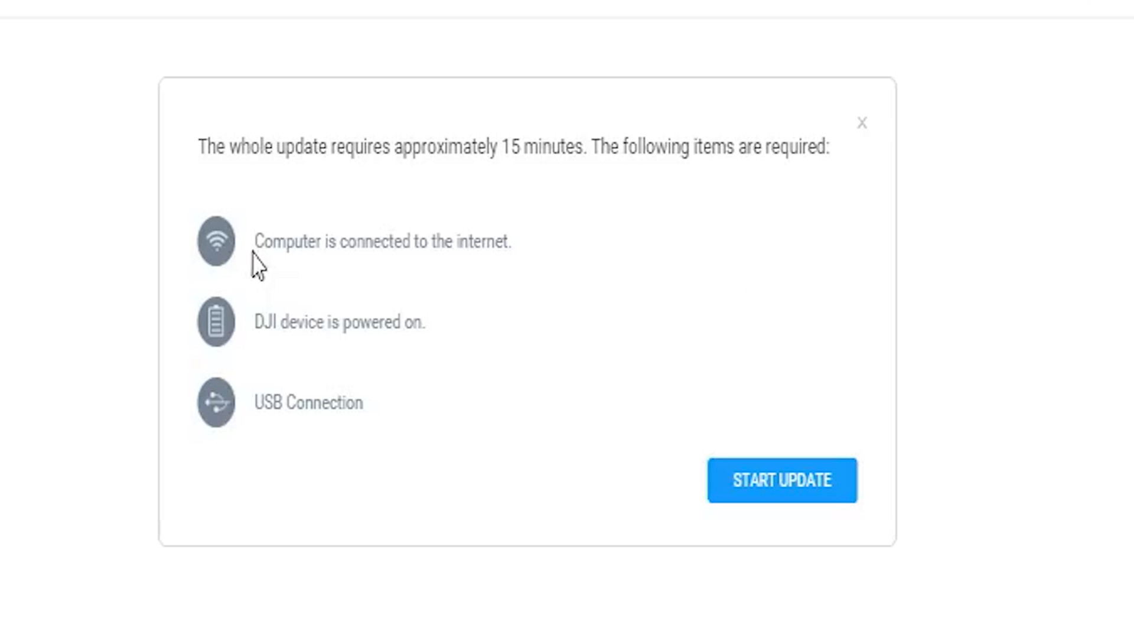
mouse_move(480, 281)
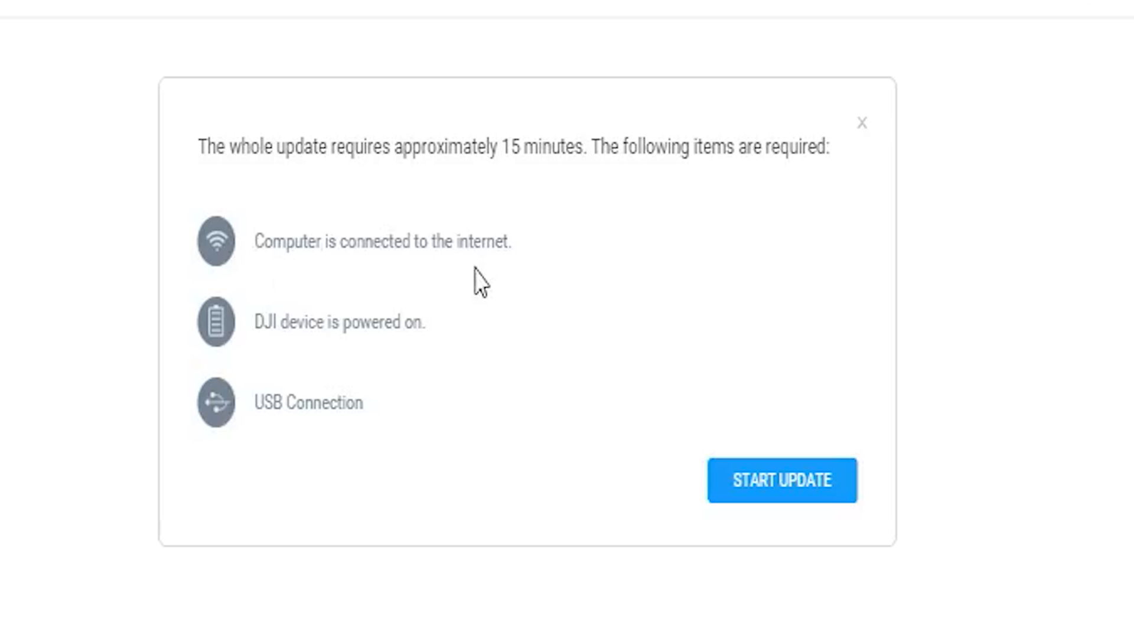
mouse_move(291, 334)
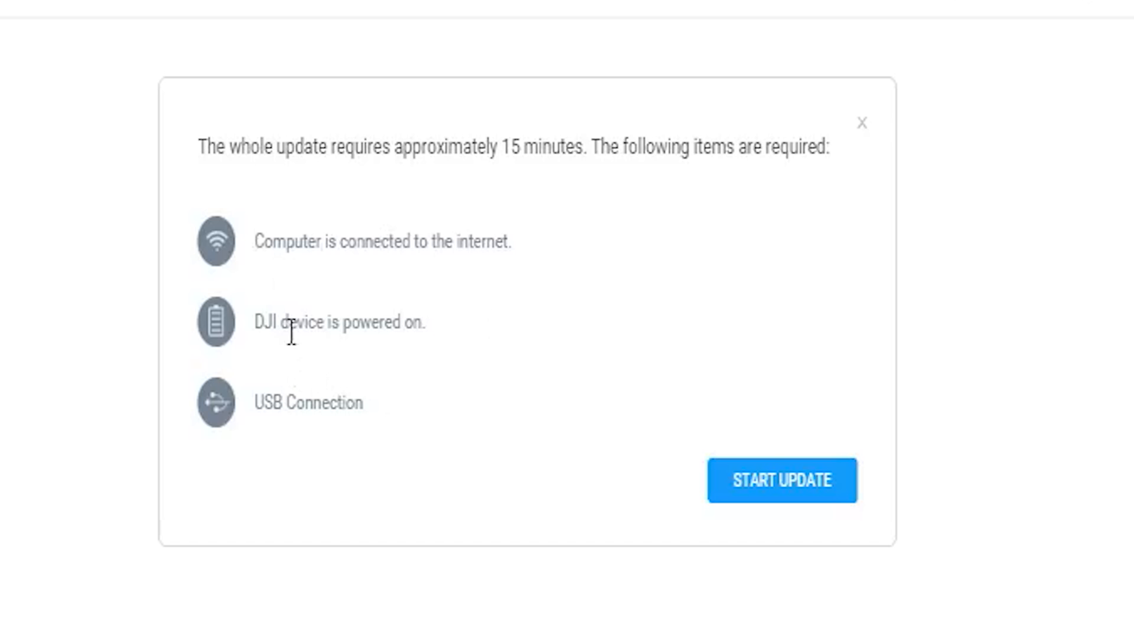
mouse_move(437, 398)
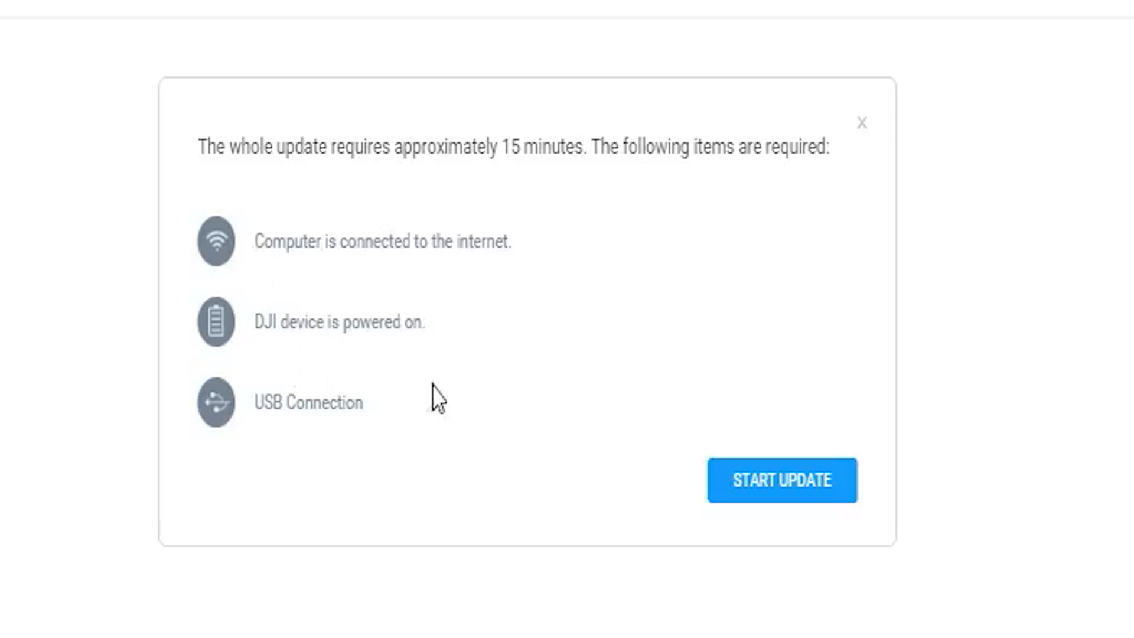
mouse_move(680, 484)
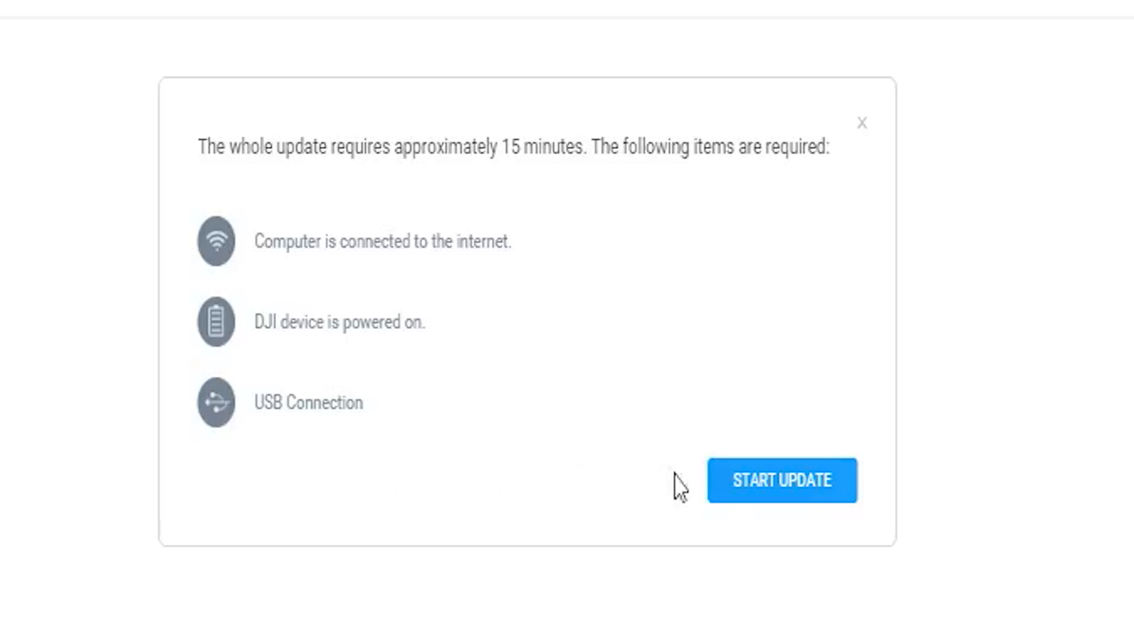
Start the downgrade to V01.00.0400 from the requirements notice
left_click(782, 480)
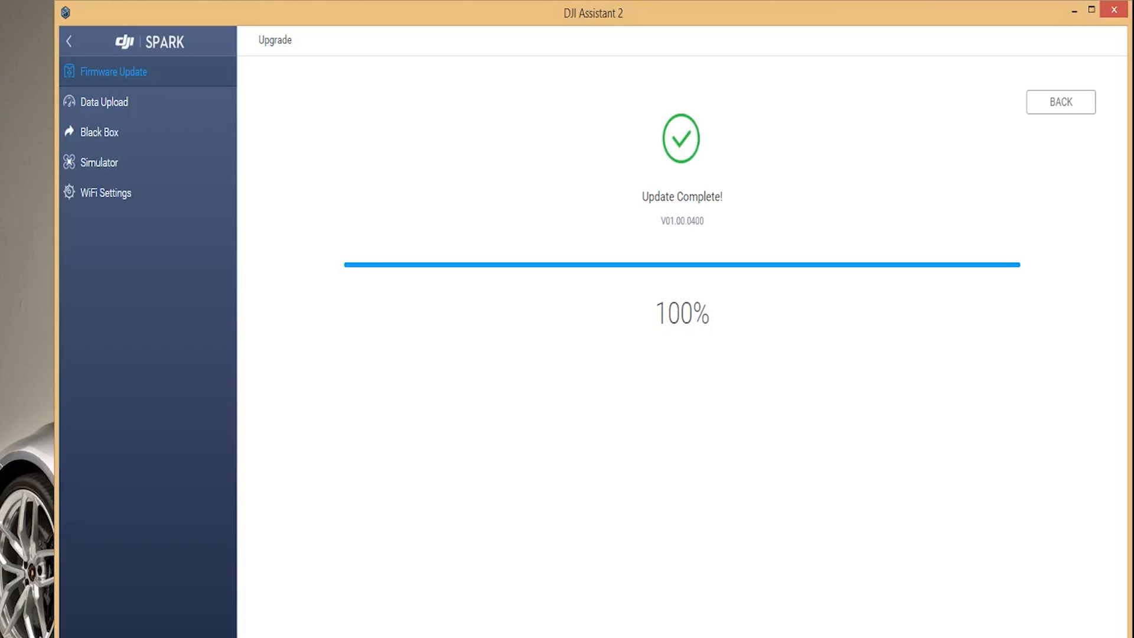
After Update Complete V01.00.0400, go back to the firmware list showing V01.00.0500 as an upgrade
left_click(1060, 102)
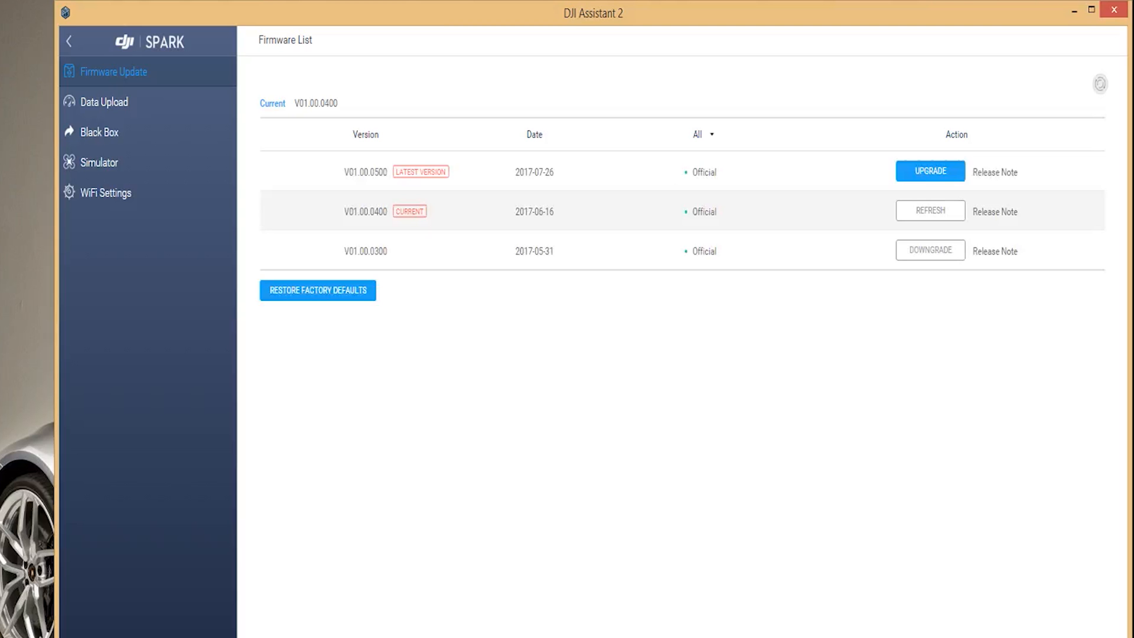
mouse_move(930, 210)
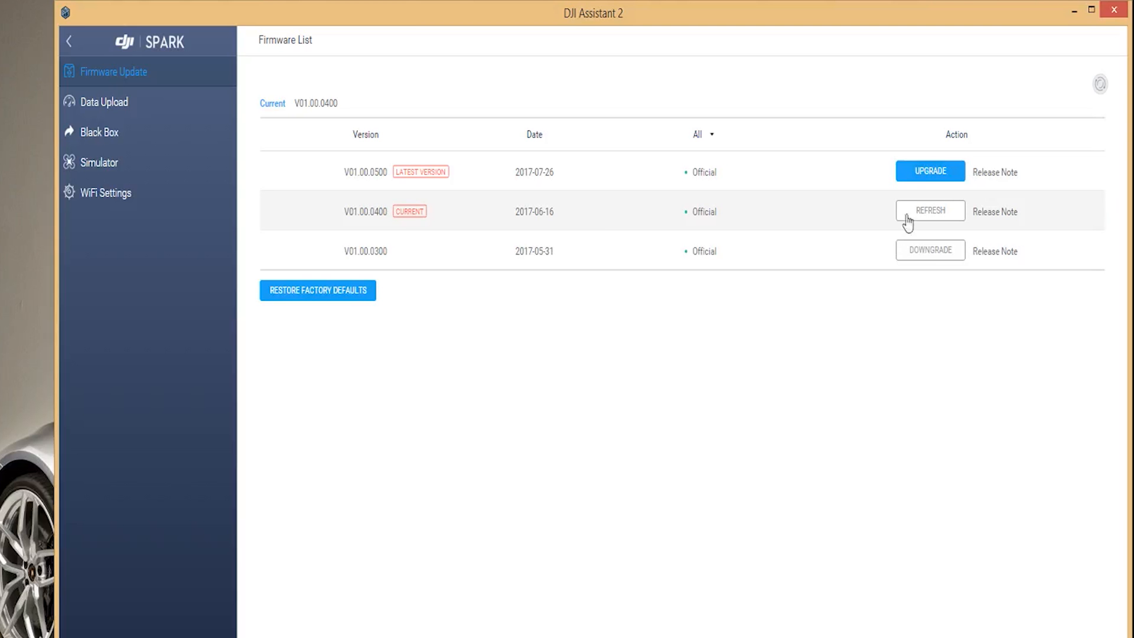
mouse_move(402, 233)
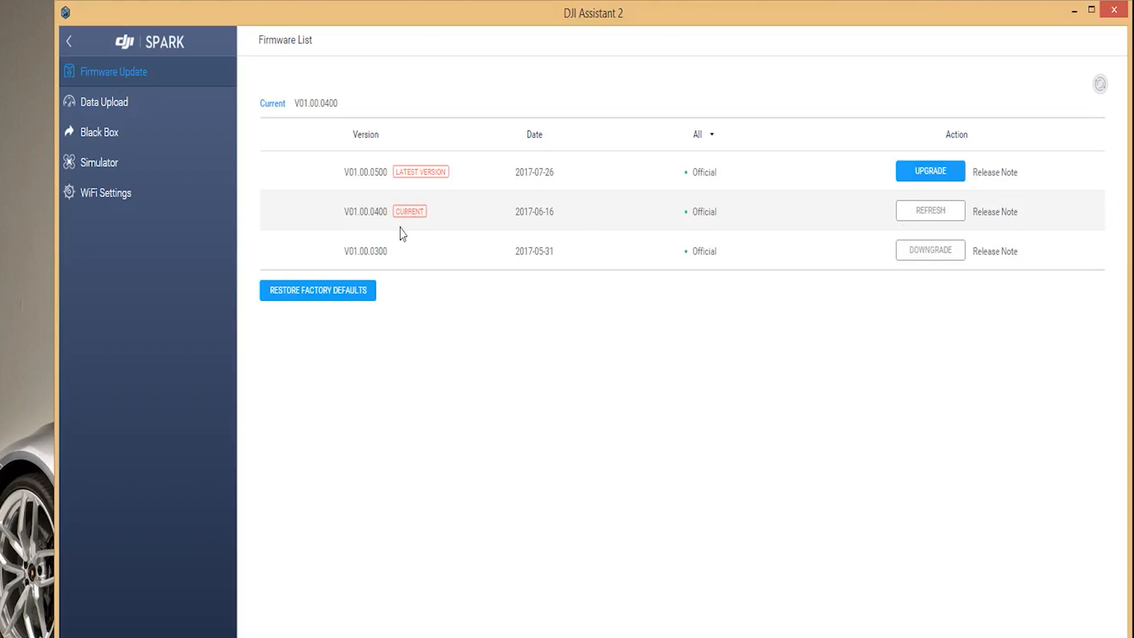
mouse_move(411, 210)
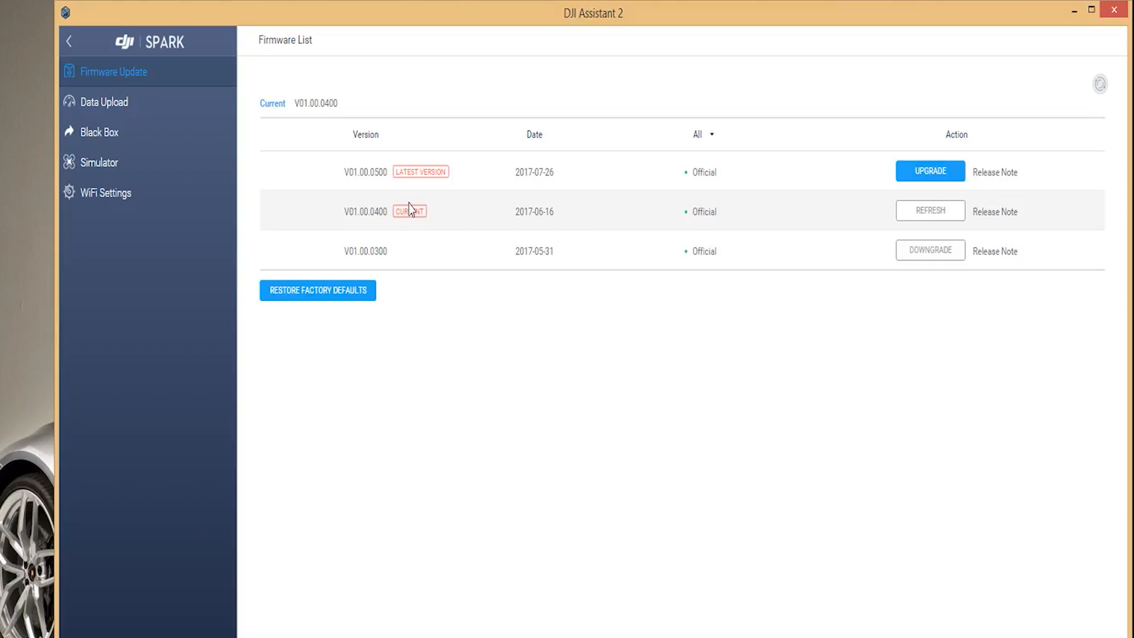
mouse_move(443, 188)
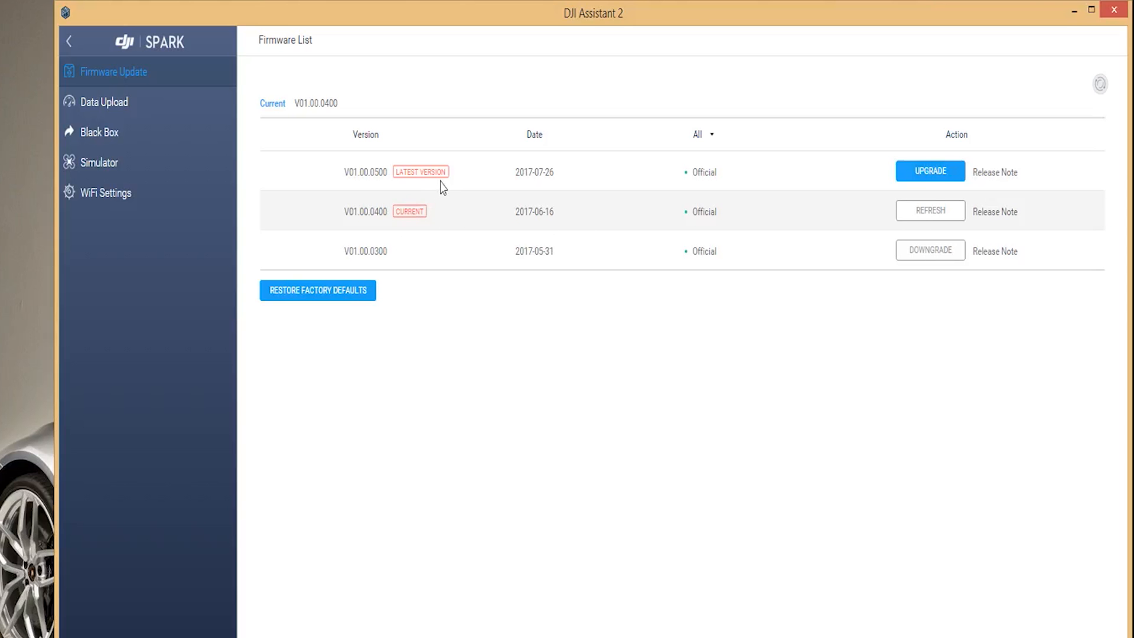
Choose UPGRADE for Spark firmware V01.00.0500, bringing up the update requirements notice
left_click(930, 172)
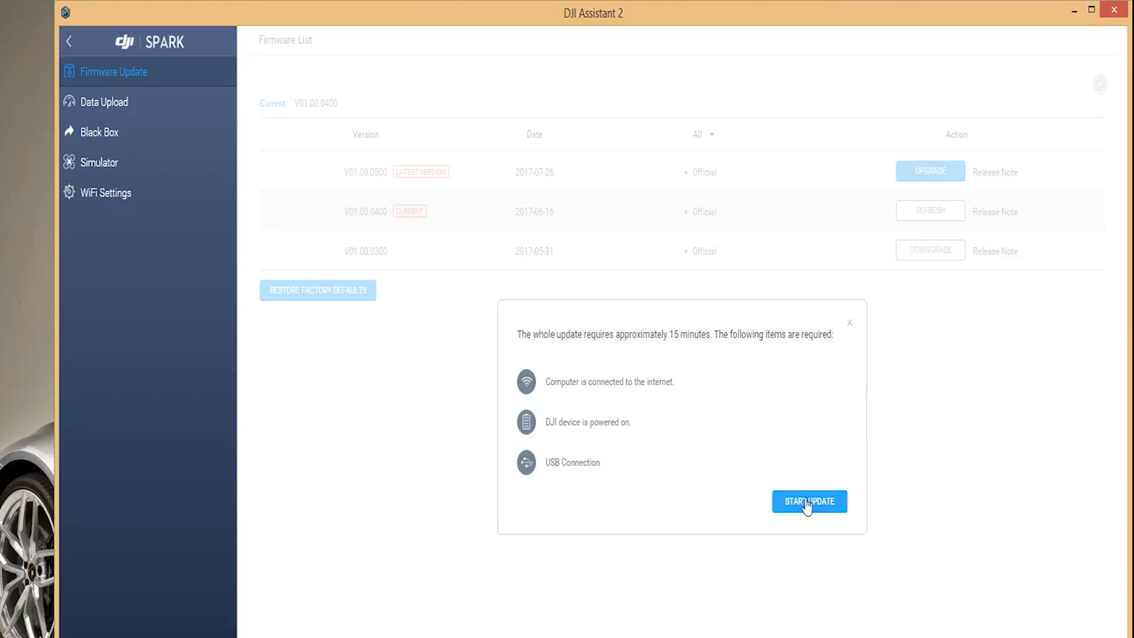
Run the upgrade to V01.00.0500 until Update Complete at 100%, then go back to the firmware list
left_click(809, 501)
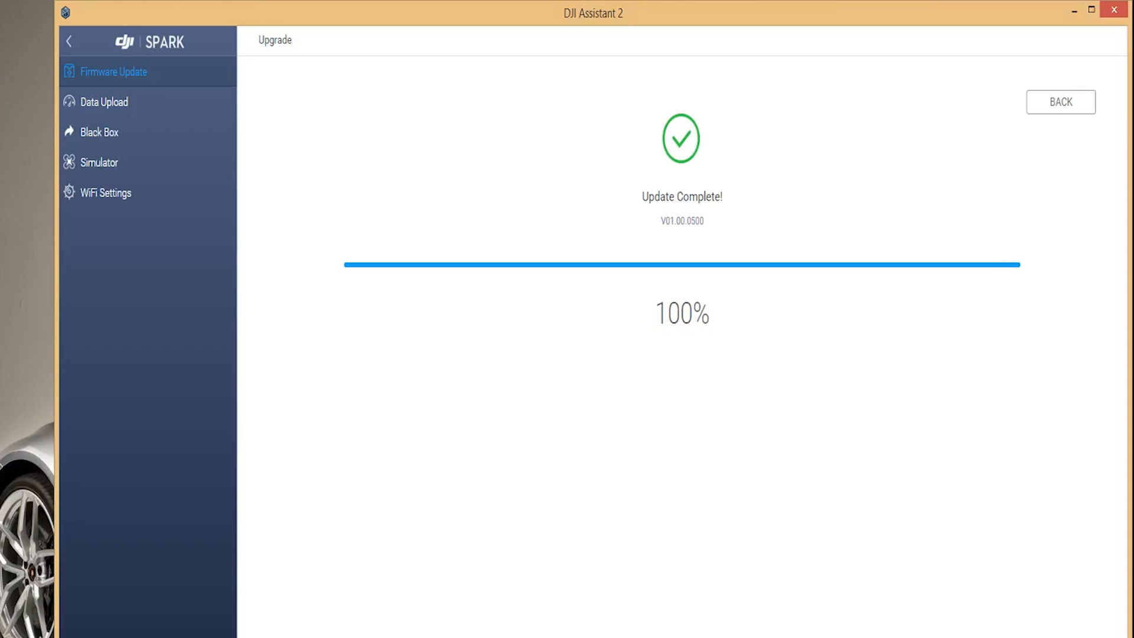
left_click(1060, 101)
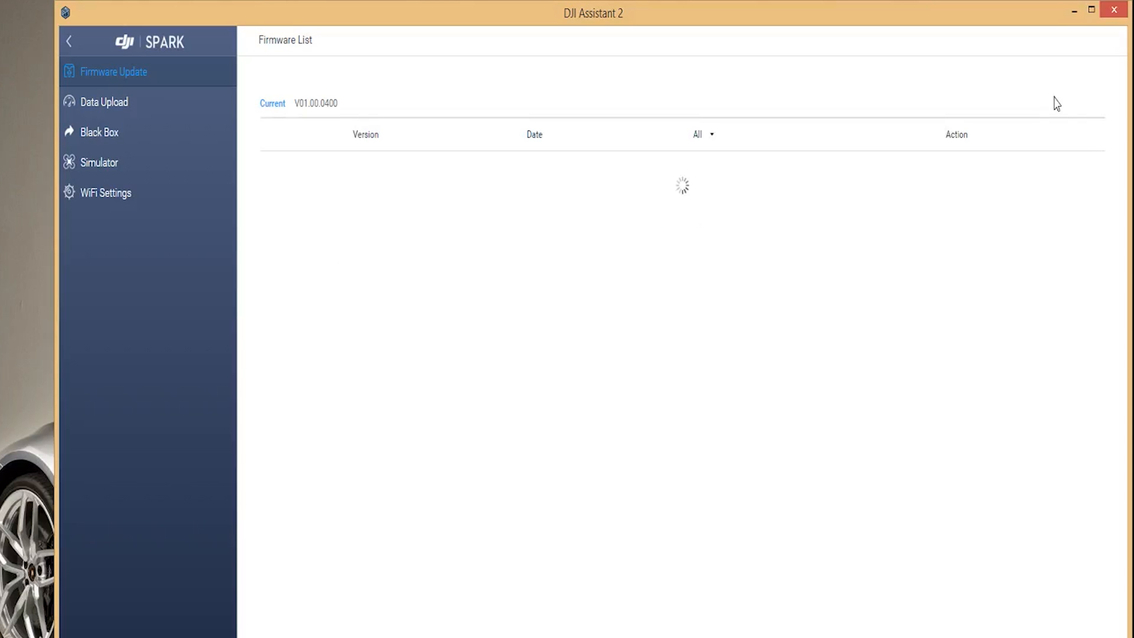